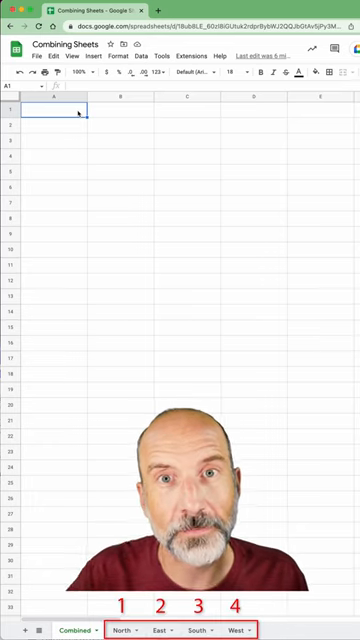
# Begin cell A1 of the Combined sheet with =QUERY({ to start the stacked array.
pyautogui.write('=QUERY(')
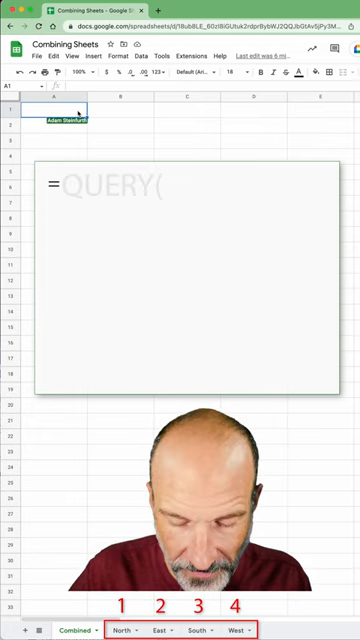
pyautogui.write('=QUERY(')
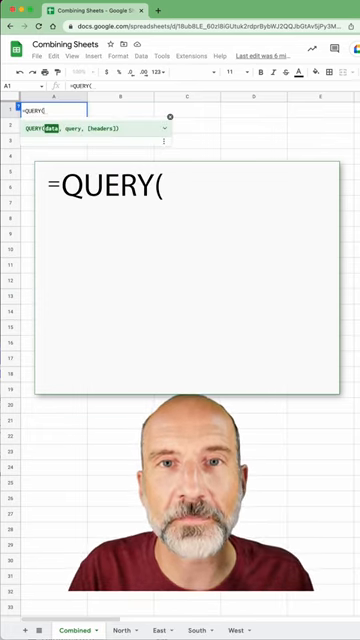
pyautogui.write('{')
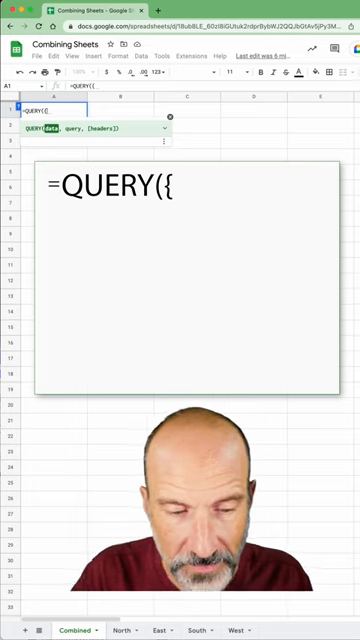
# Add North!A1:E11 followed by a semicolon as the first block of the array.
pyautogui.write('North!A1:E11')
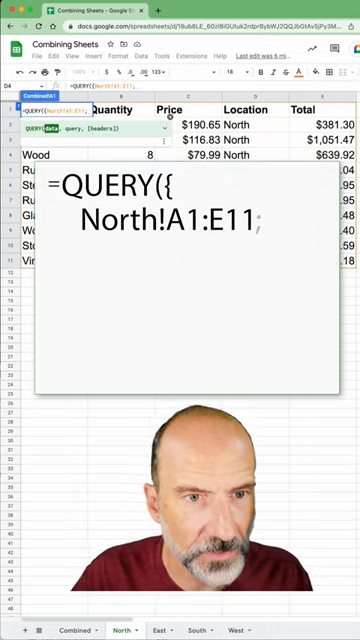
pyautogui.write(';')
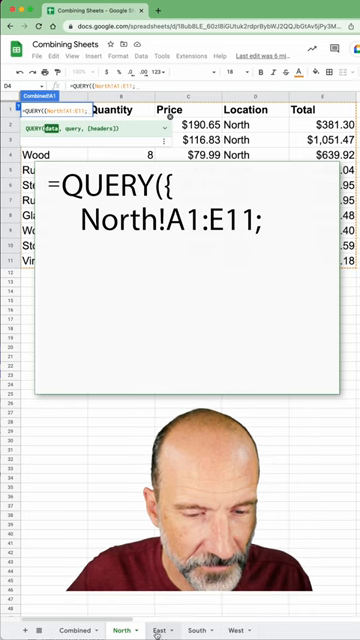
# Add East!A2:E11 and the remaining ranges, close the array and follow it with a comma.
pyautogui.click(156, 630)
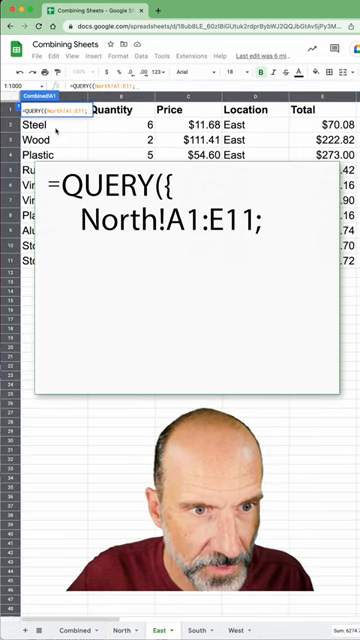
pyautogui.write('East!A2:E11;South!A2:E11;West!A2:E11')
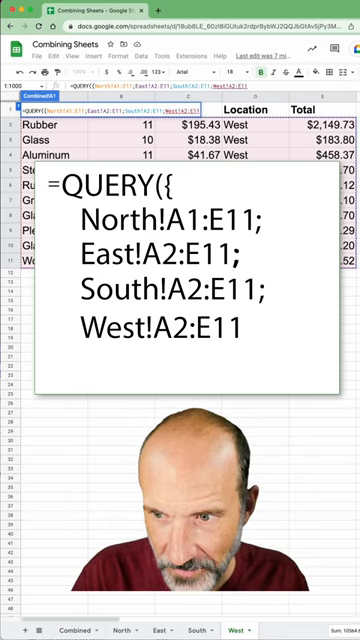
pyautogui.write(',')
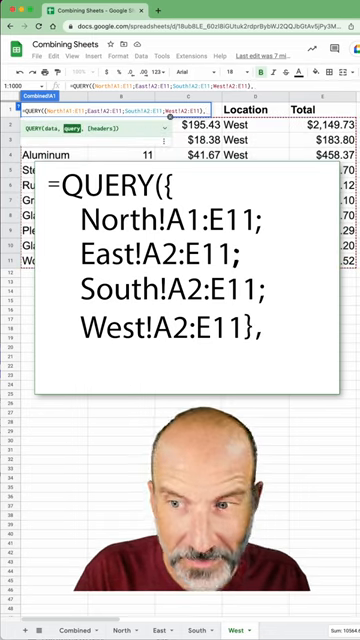
# Start the query string with "select * after the closed array.
pyautogui.write('"select')
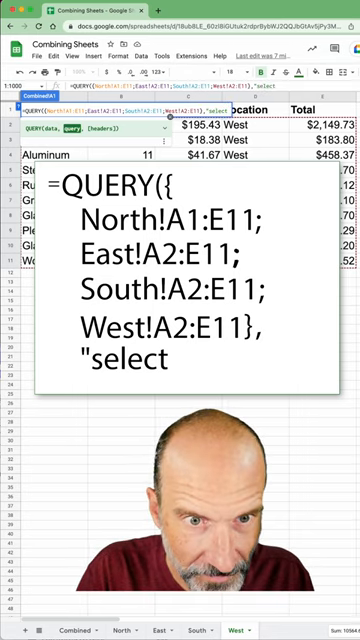
pyautogui.write('*')
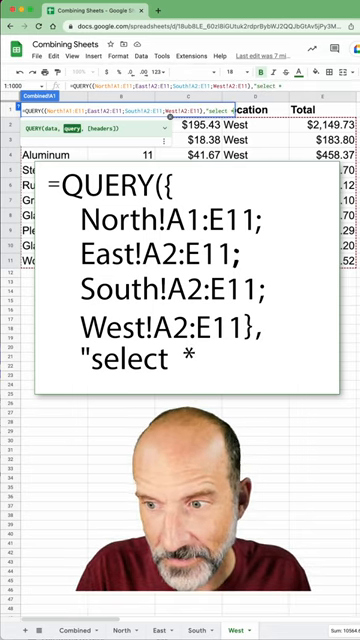